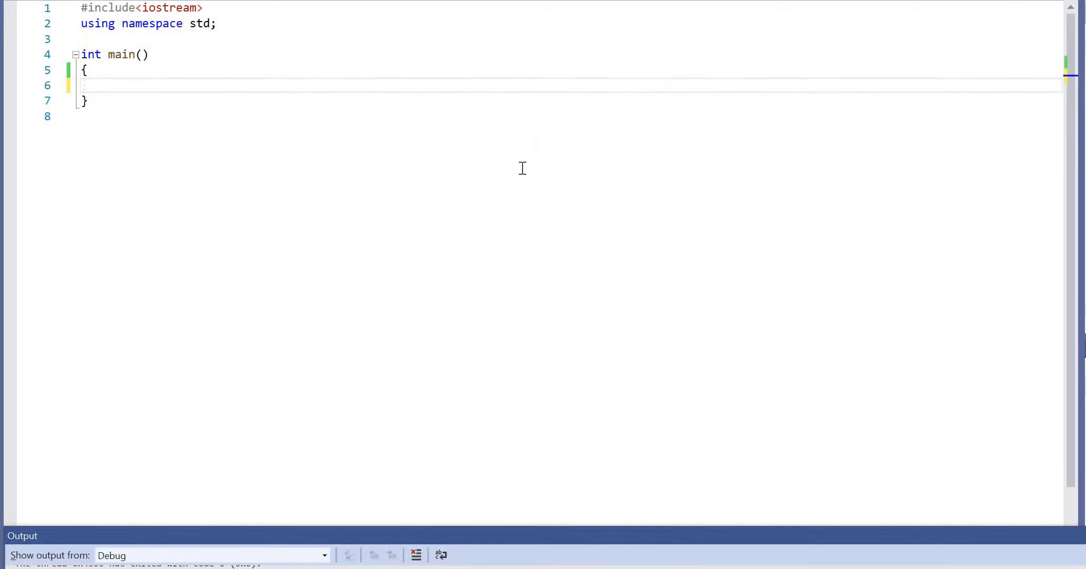
Step: Declare int n = 0, read it with cin, and declare int my_arr[1000+1]
{"action": "type", "text": "int n ="}
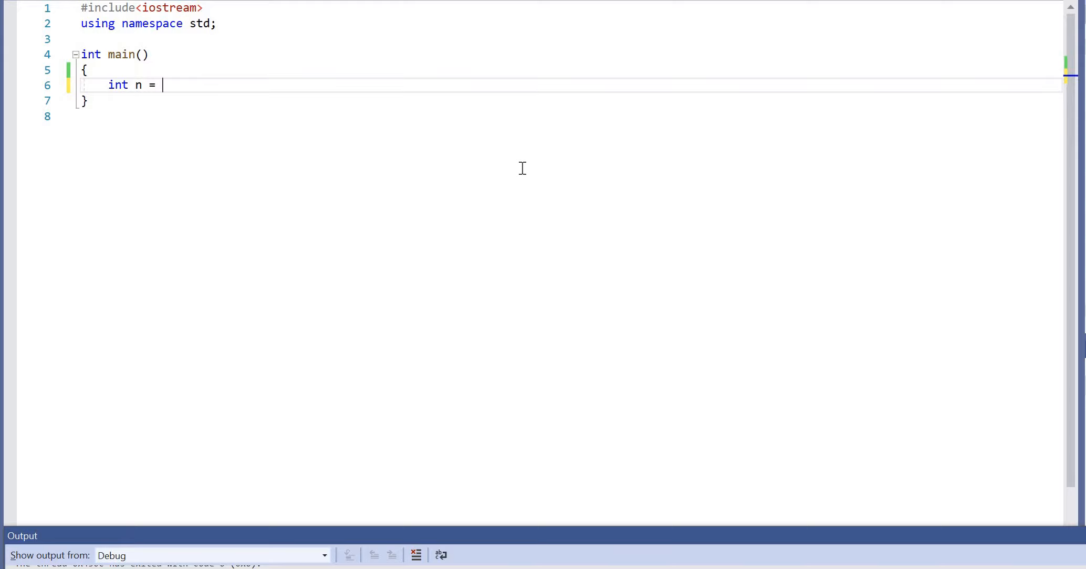
{"action": "type", "text": "0;"}
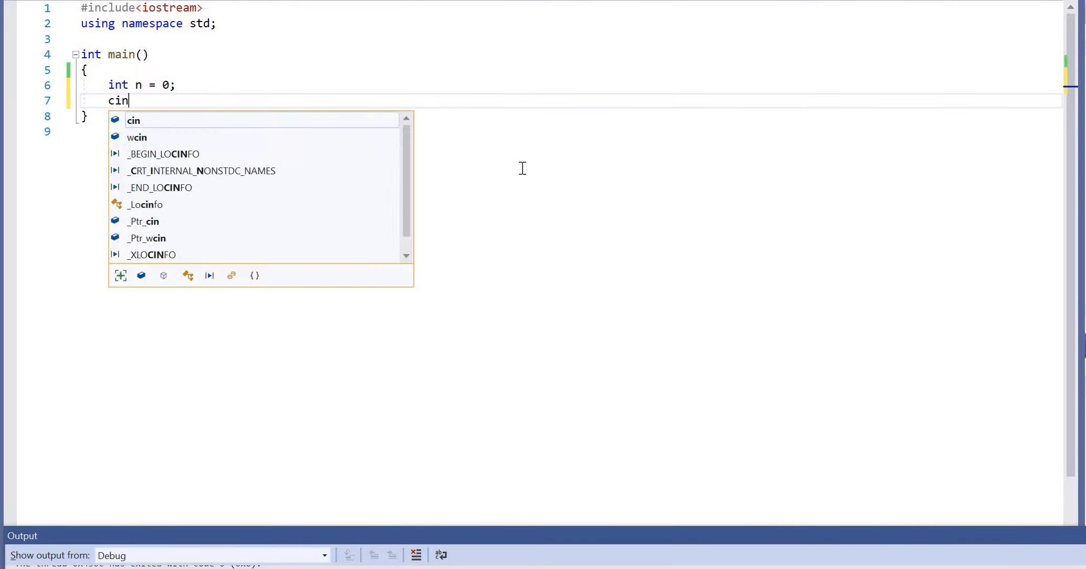
{"action": "type", "text": ">> n;"}
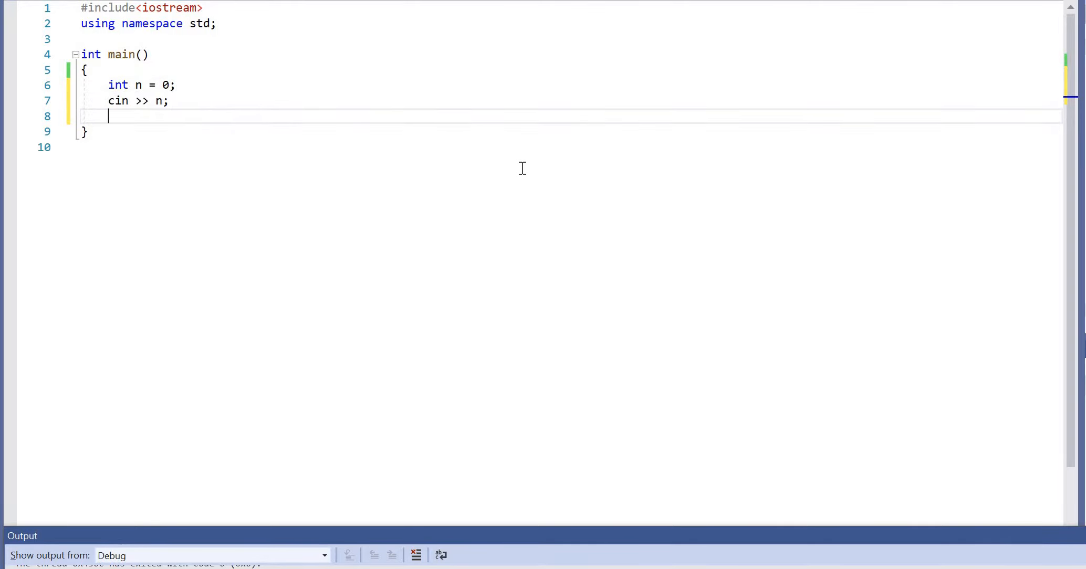
{"action": "type", "text": "int"}
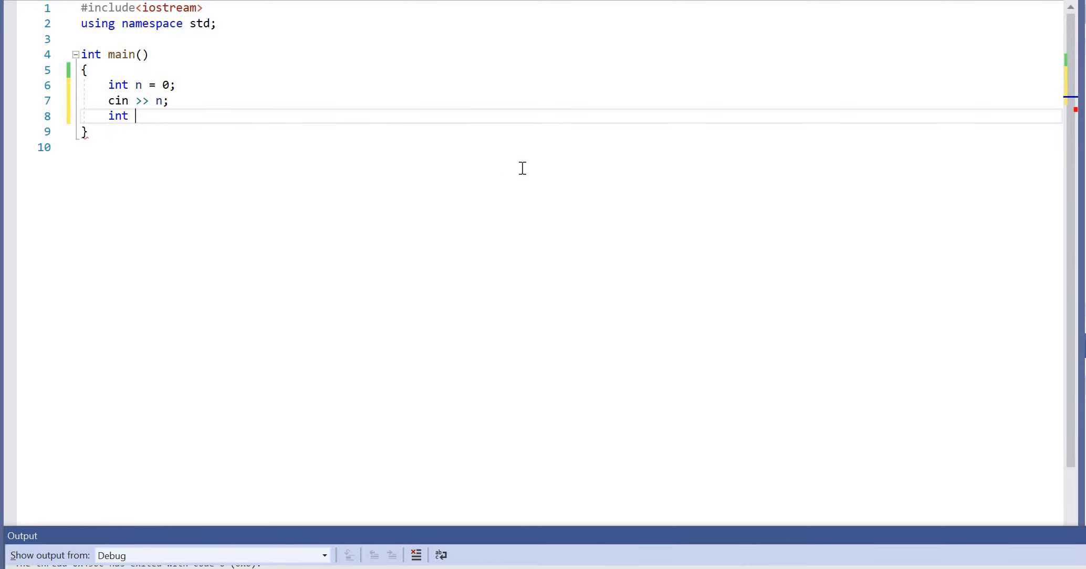
{"action": "type", "text": "my_a"}
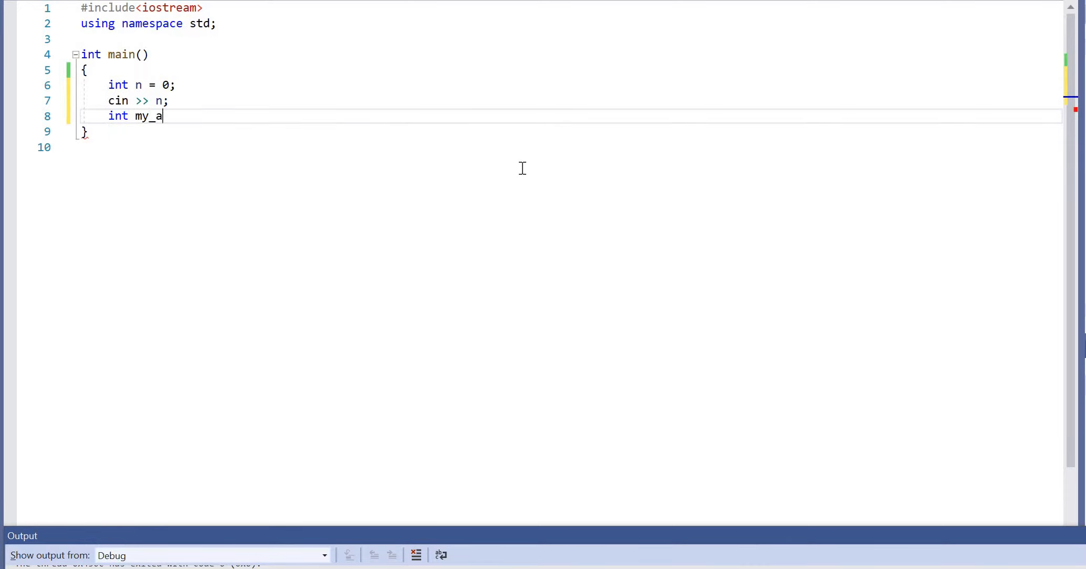
{"action": "type", "text": "rr[]"}
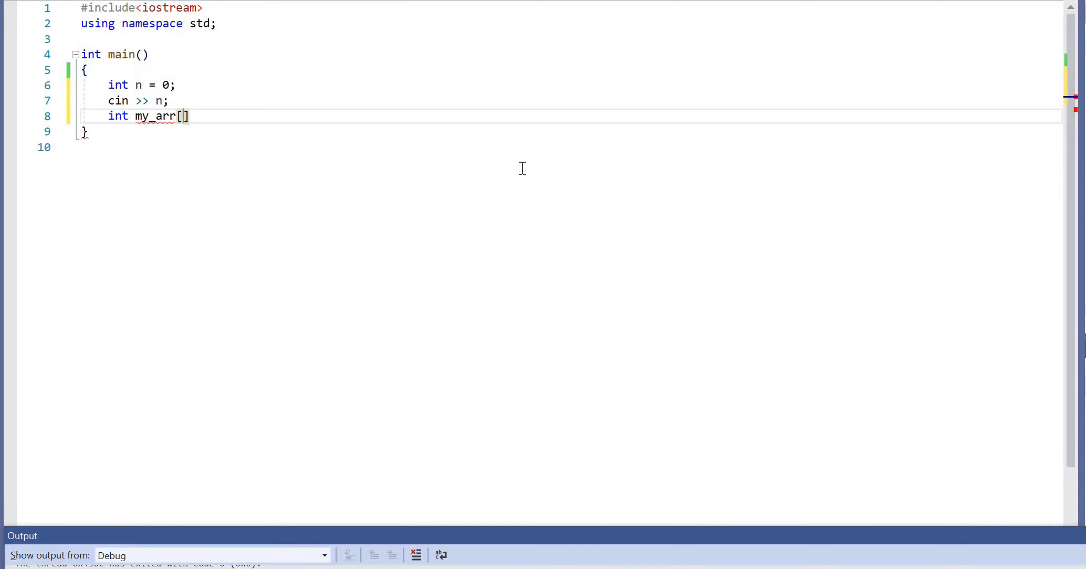
{"action": "type", "text": "1000];"}
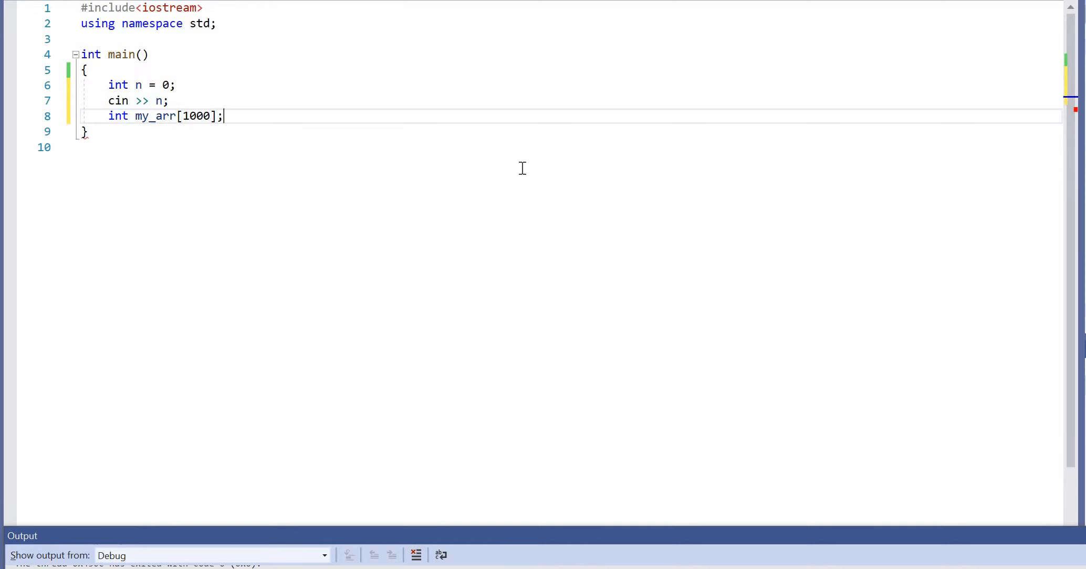
{"action": "type", "text": "+1"}
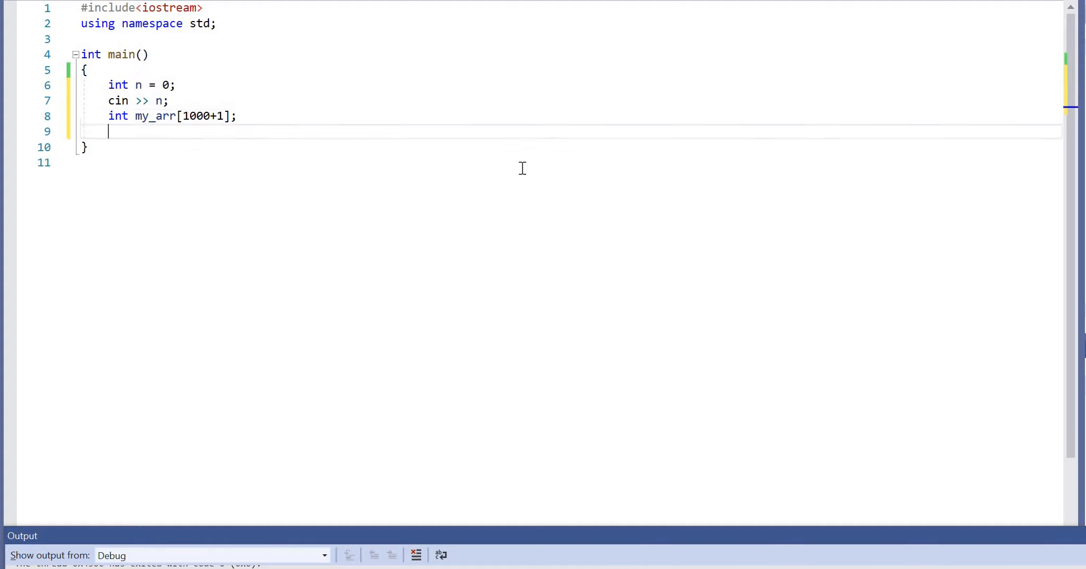
Step: Write for (int i = 0; i < n; ++i) reading cin >> my_arr[i], then add blank lines
{"action": "type", "text": "for (i)"}
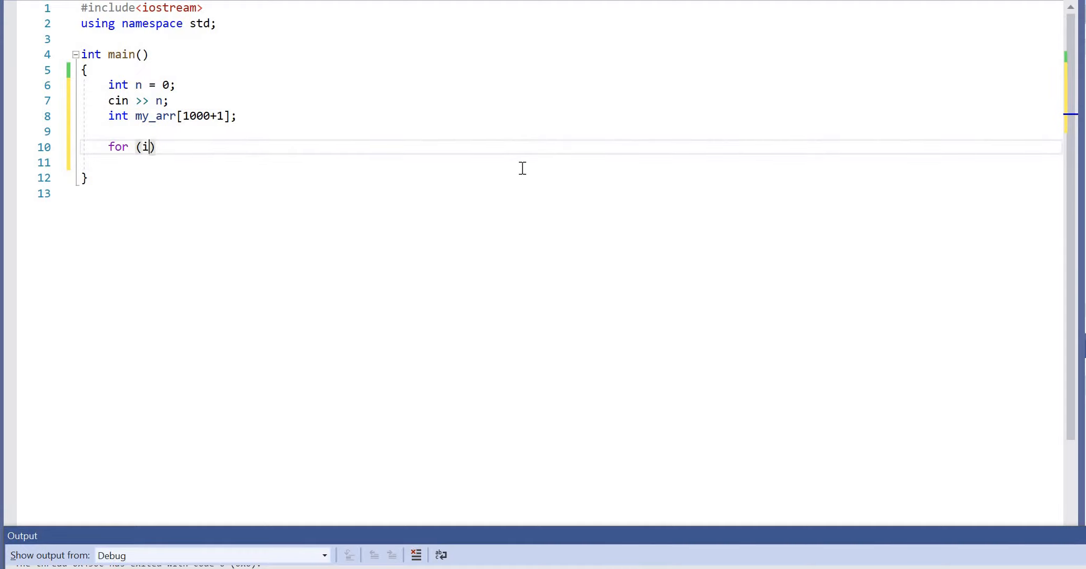
{"action": "type", "text": "nt i = 0;I"}
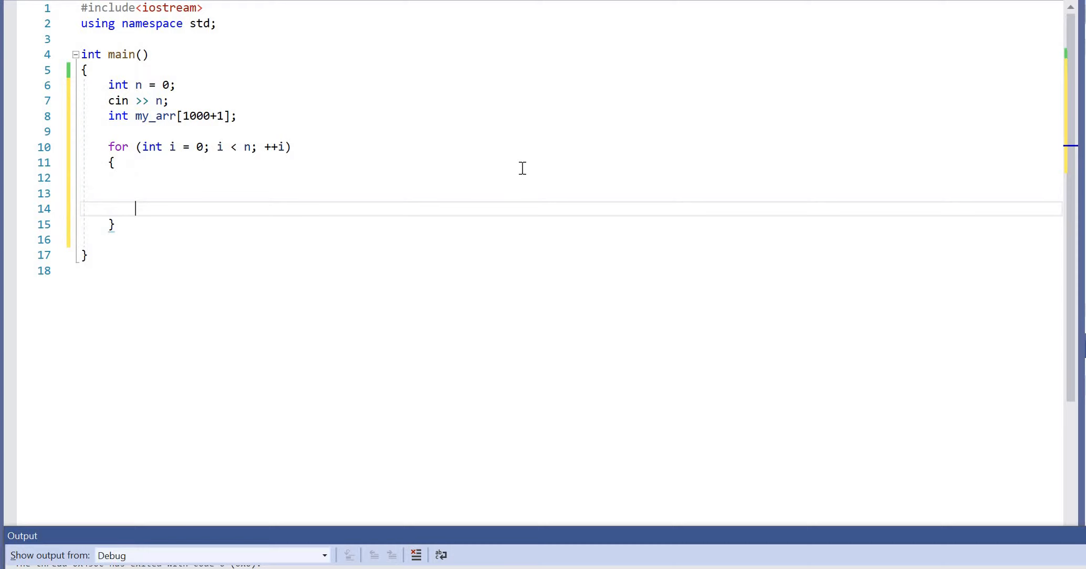
{"action": "type", "text": "cin >> my_arr[i]"}
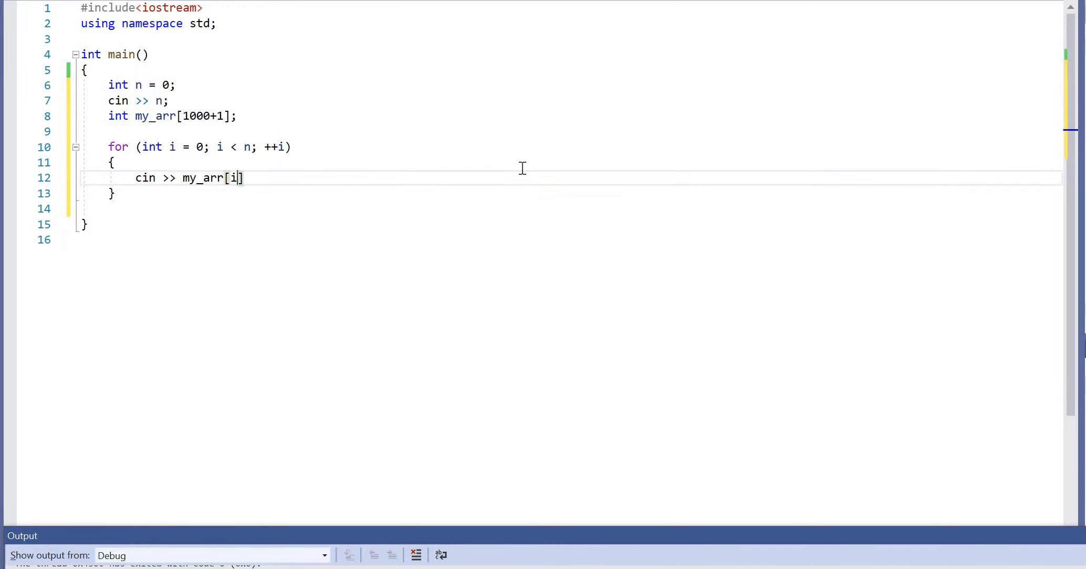
{"action": "type", "text": ";"}
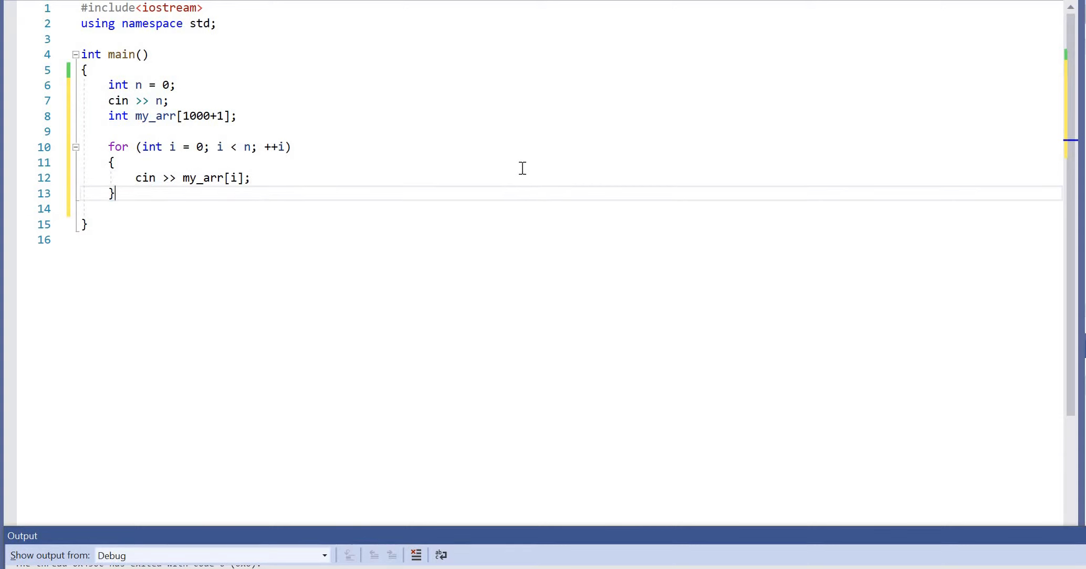
{"action": "key", "text": "enter"}
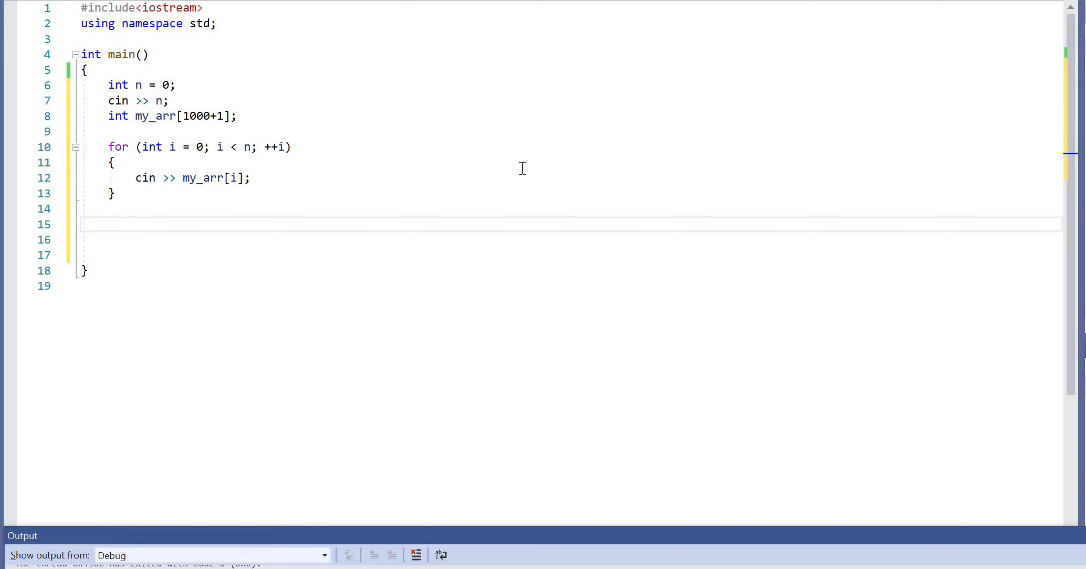
Step: Print my_arr[0] followed by a space, then begin a second for loop
{"action": "type", "text": "cout << my_arr[0"}
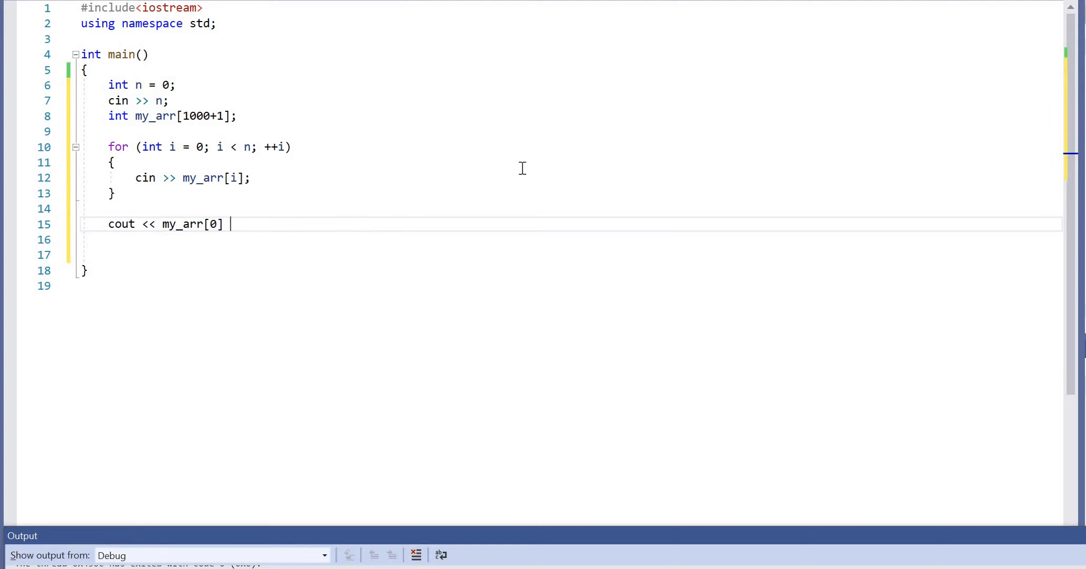
{"action": "type", "text": "<< \" \";"}
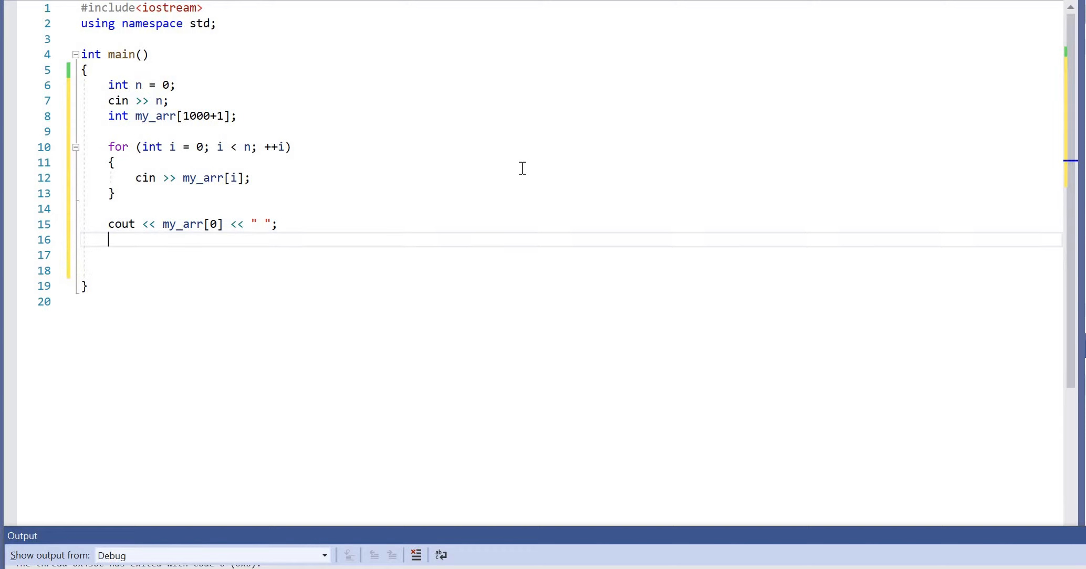
{"action": "type", "text": "for (int check"}
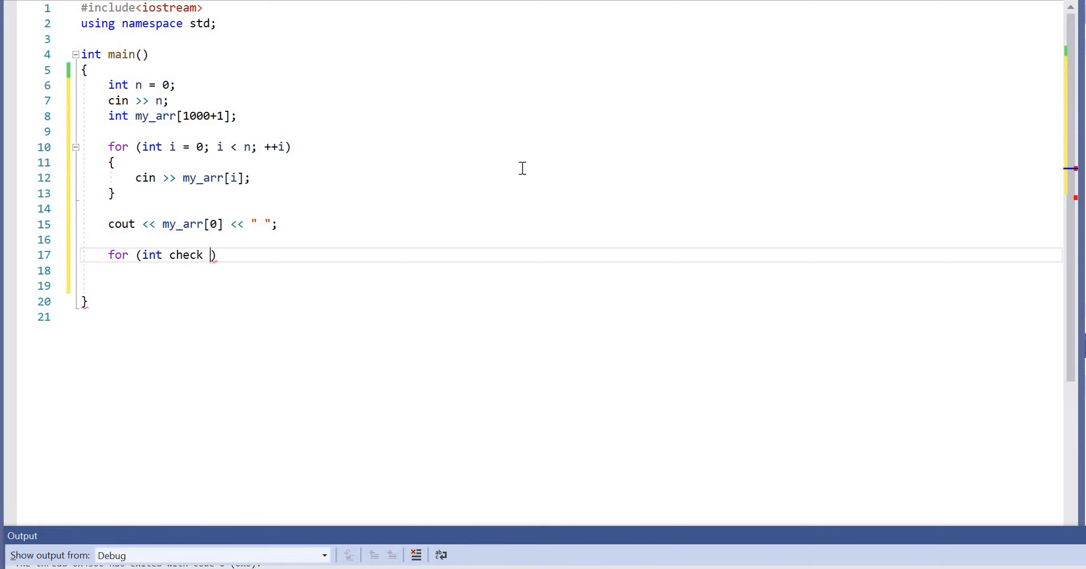
Step: Complete the loop header from check = 1 while check < n, incrementing check
{"action": "type", "text": "= 1;"}
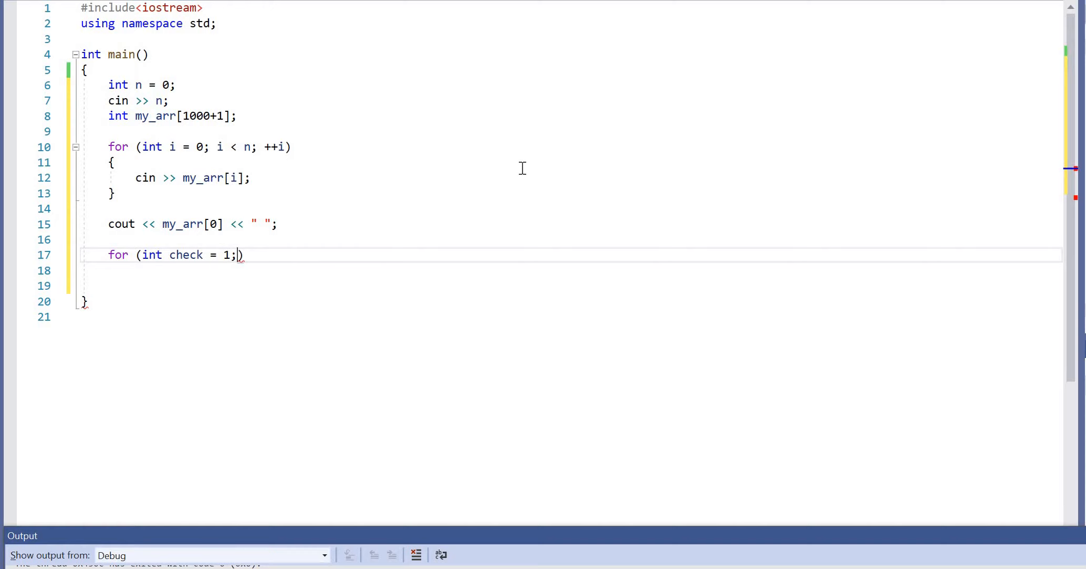
{"action": "type", "text": "check<"}
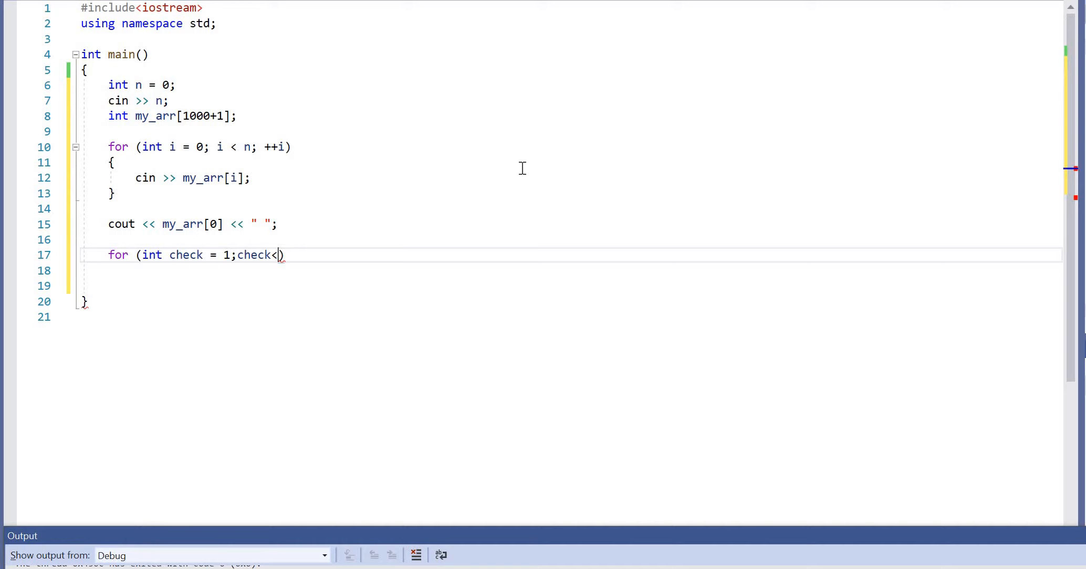
{"action": "type", "text": "n;"}
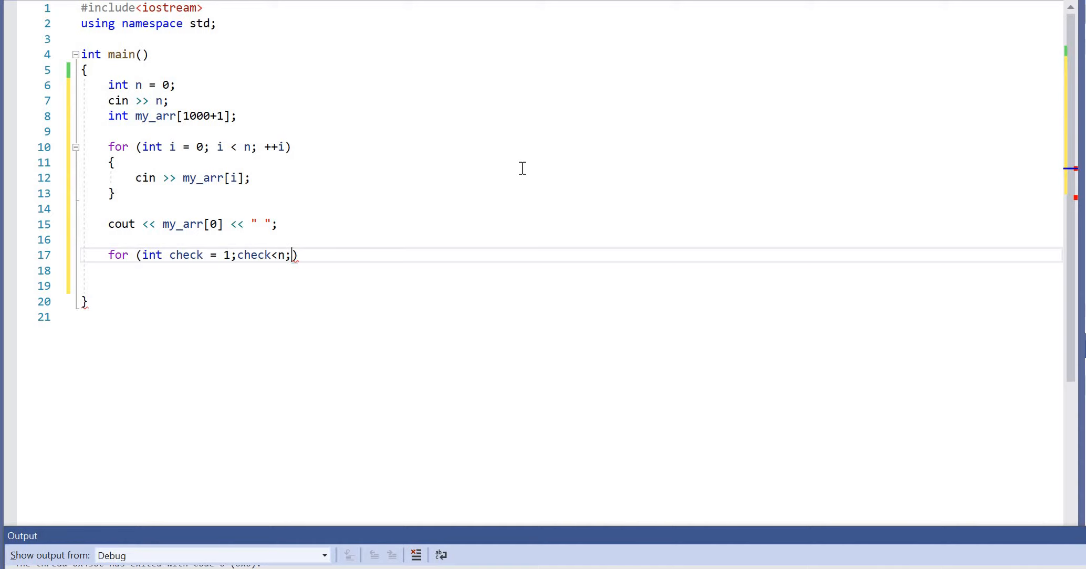
{"action": "type", "text": "++check)"}
{"action": "left_click", "coordinate": [570, 270]}
{"action": "type", "text": "{"}
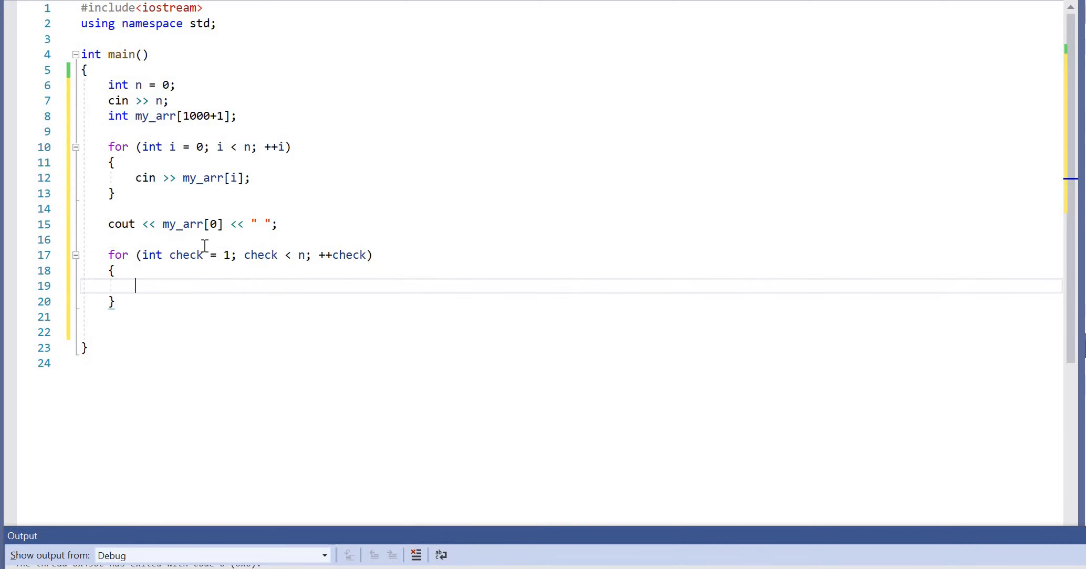
Step: Add if (my_arr[check] != my_arr[check-1]) printing my_arr[check] with cout
{"action": "type", "text": "if (my_arr)"}
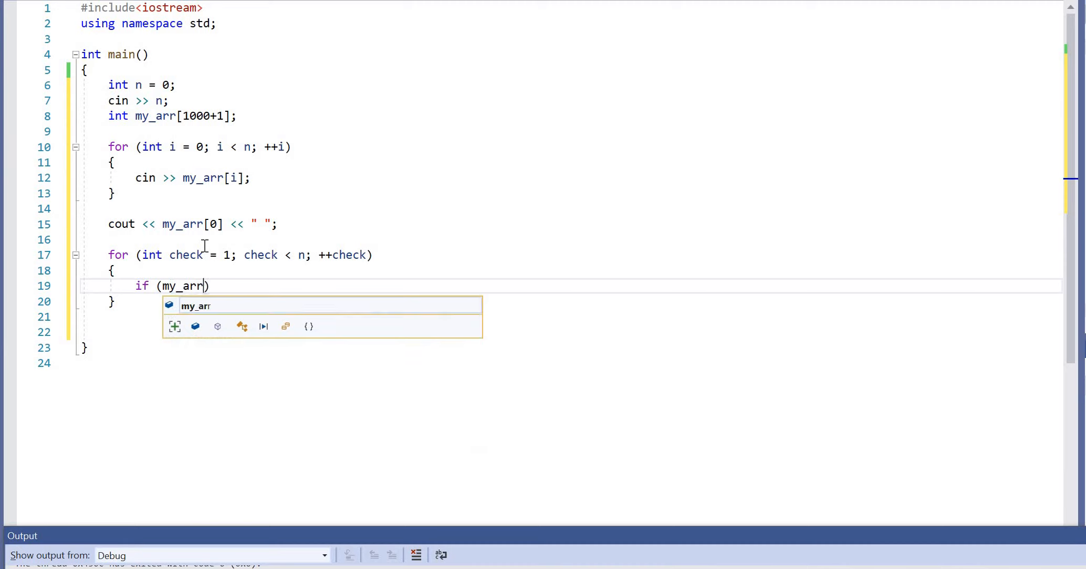
{"action": "type", "text": "[check]"}
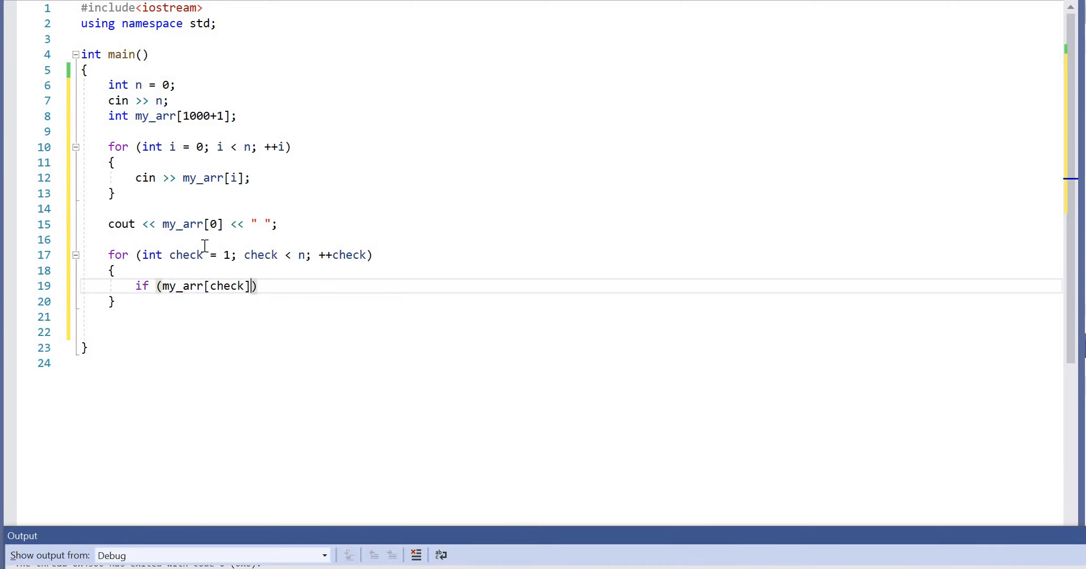
{"action": "type", "text": "!"}
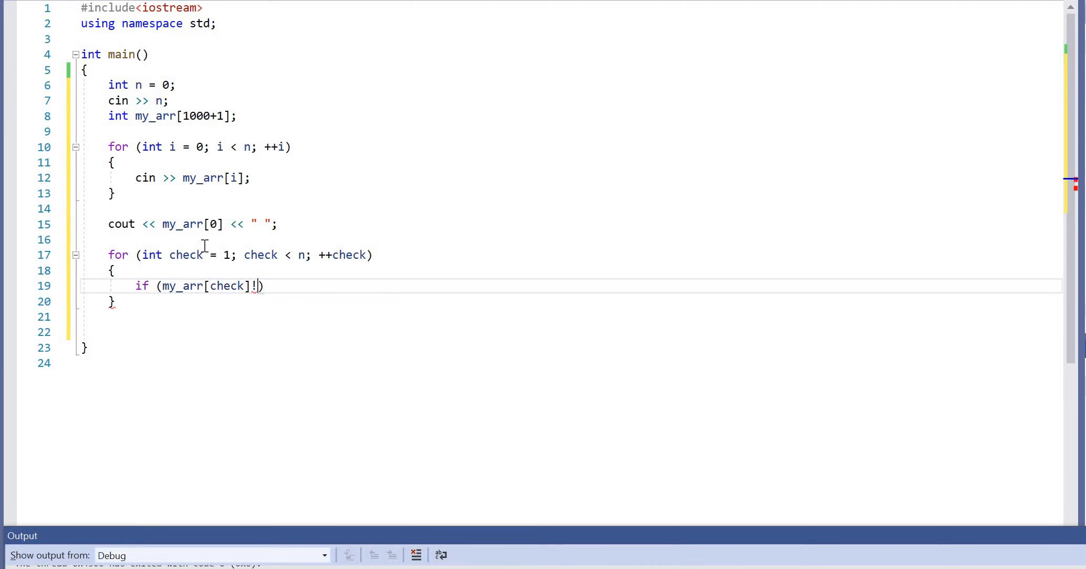
{"action": "type", "text": "=m"}
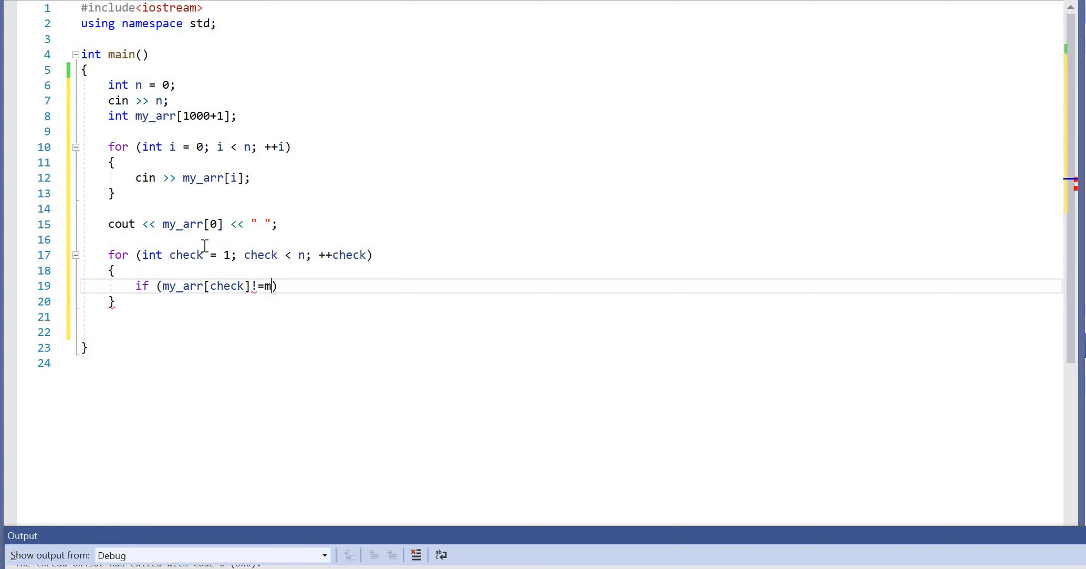
{"action": "type", "text": "y_arr["}
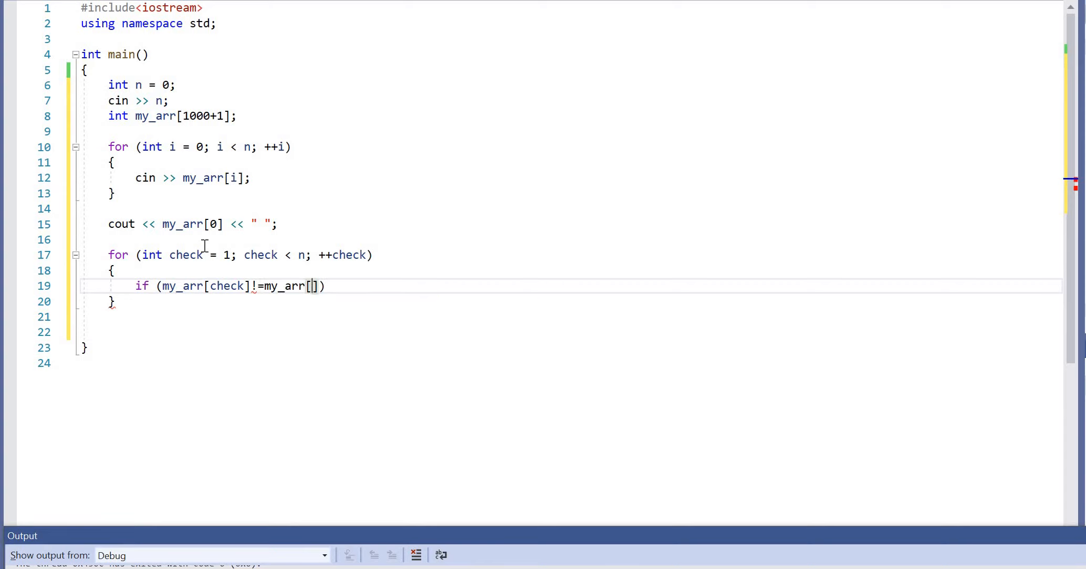
{"action": "type", "text": "check-1"}
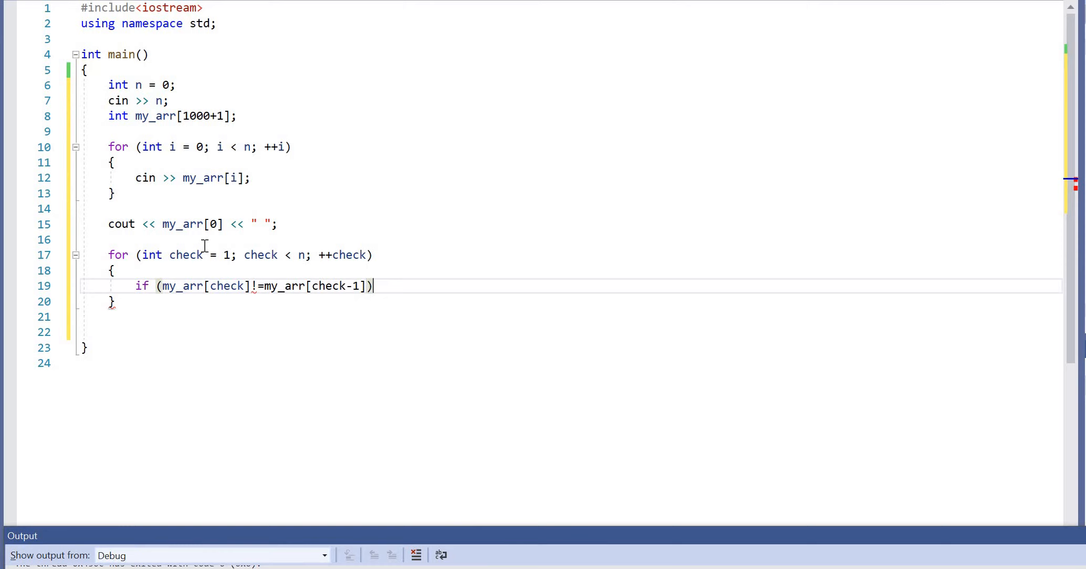
{"action": "type", "text": "cout <<"}
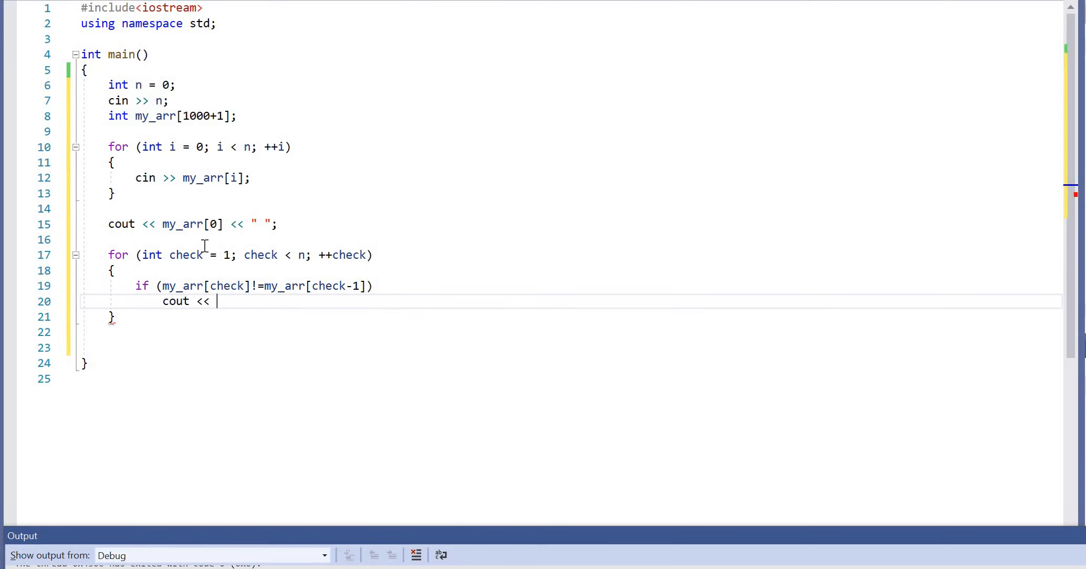
{"action": "type", "text": "my_arr[check] << \" \";"}
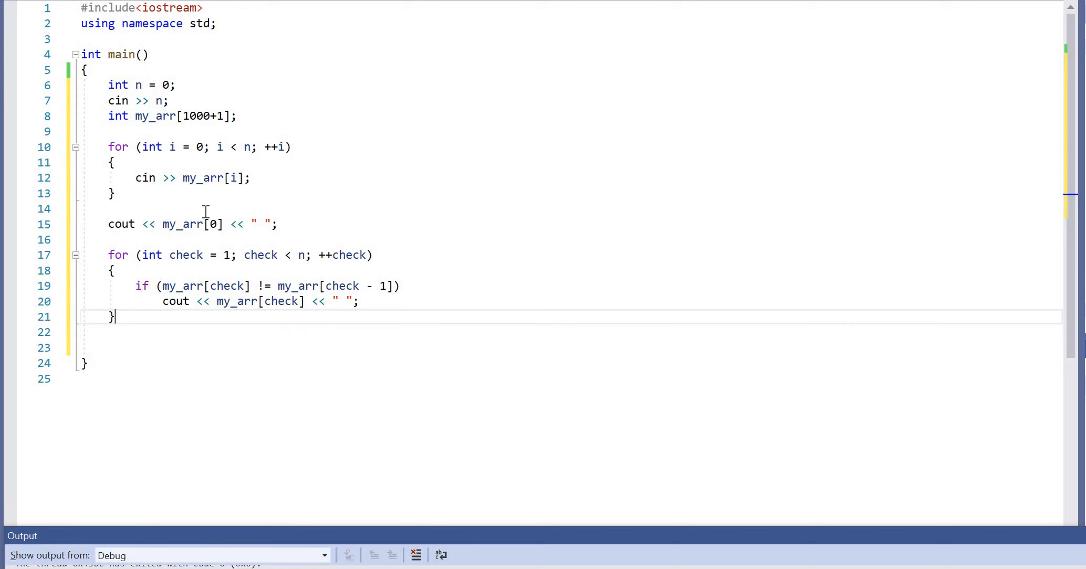
Step: Inspect my_arr references and review the build's 0 errors and 2 warnings
{"action": "double_click", "coordinate": [191, 223]}
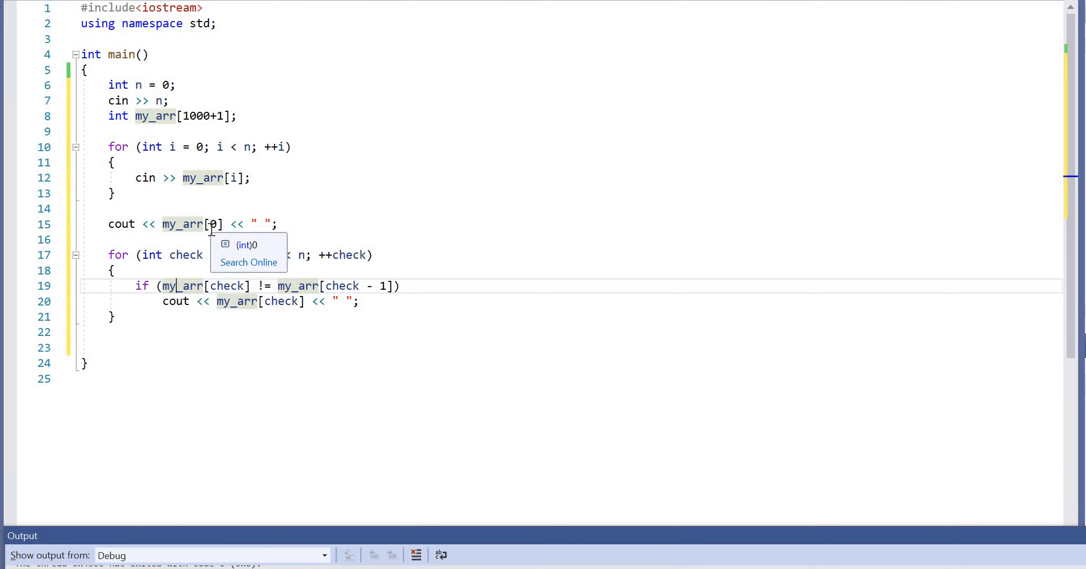
{"action": "mouse_move", "coordinate": [130, 311]}
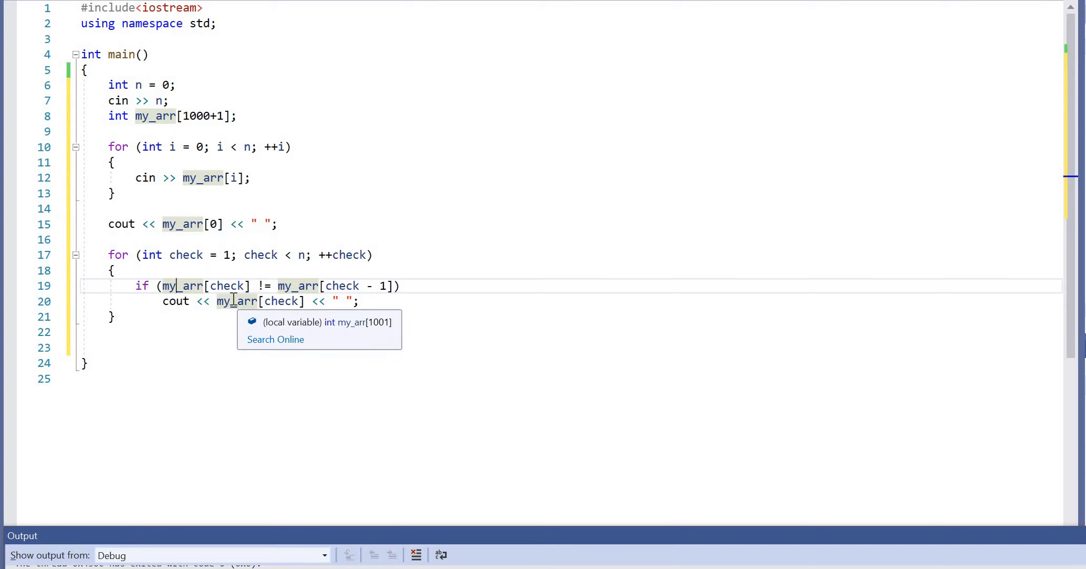
{"action": "mouse_move", "coordinate": [126, 248]}
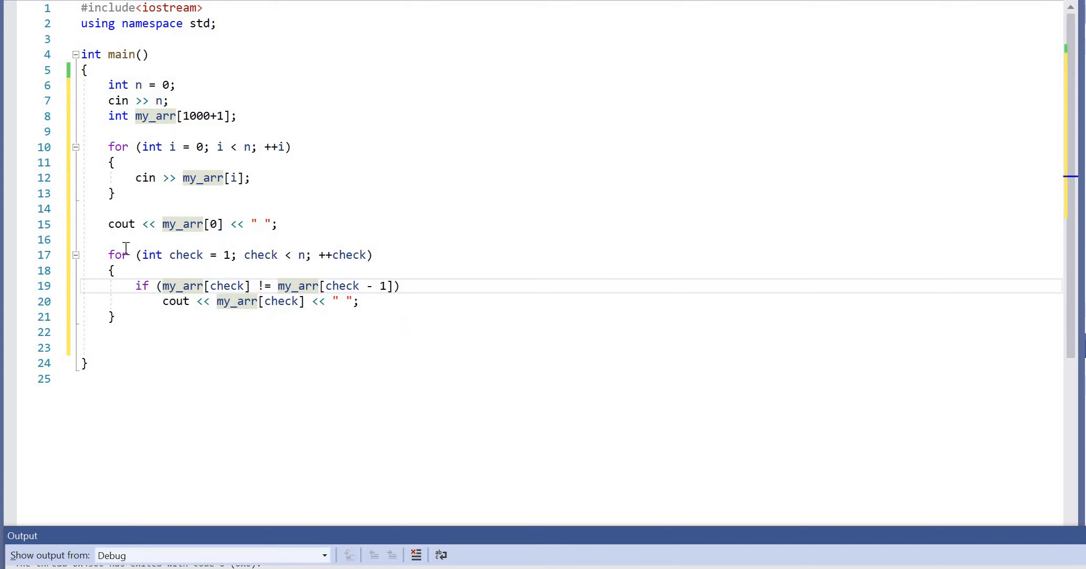
{"action": "left_click_drag", "start_coordinate": [158, 286], "coordinate": [187, 301]}
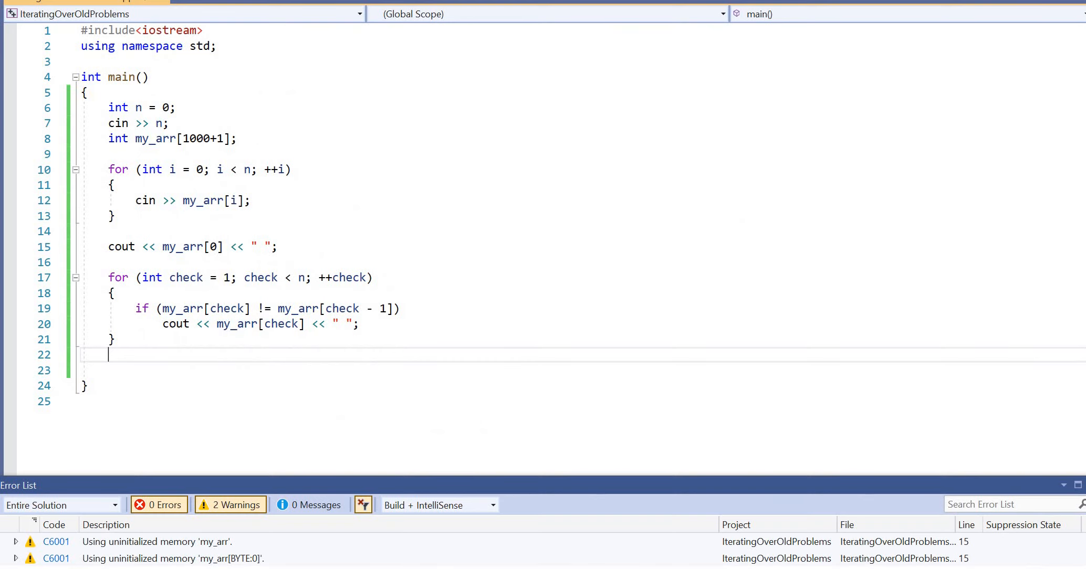
Step: Run the program and enter 12 followed by sample values like 1 1 2 … 8 9 9
{"action": "key", "text": "F5"}
{"action": "type", "text": "1"}
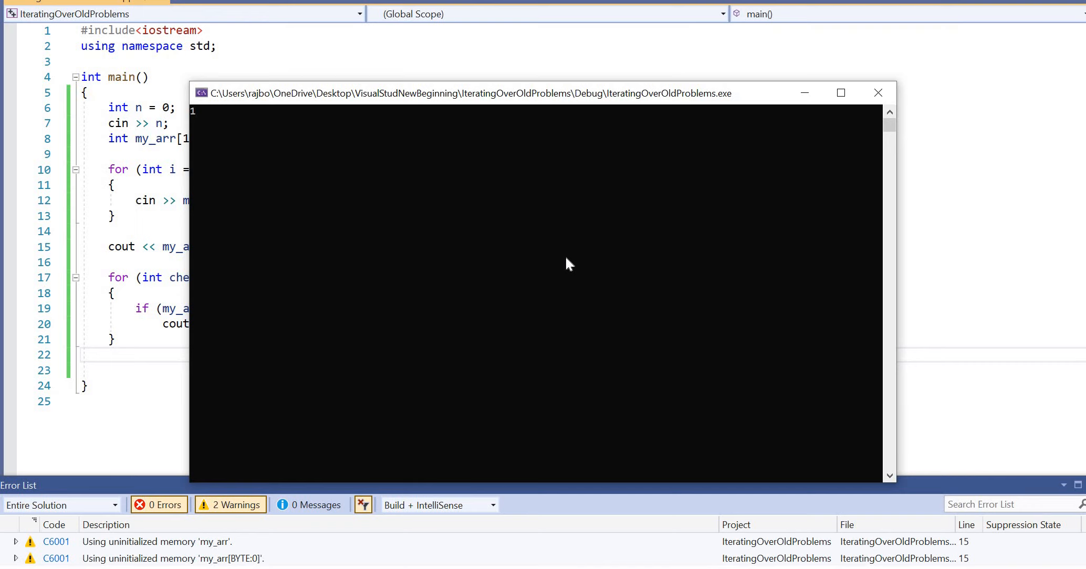
{"action": "type", "text": "2"}
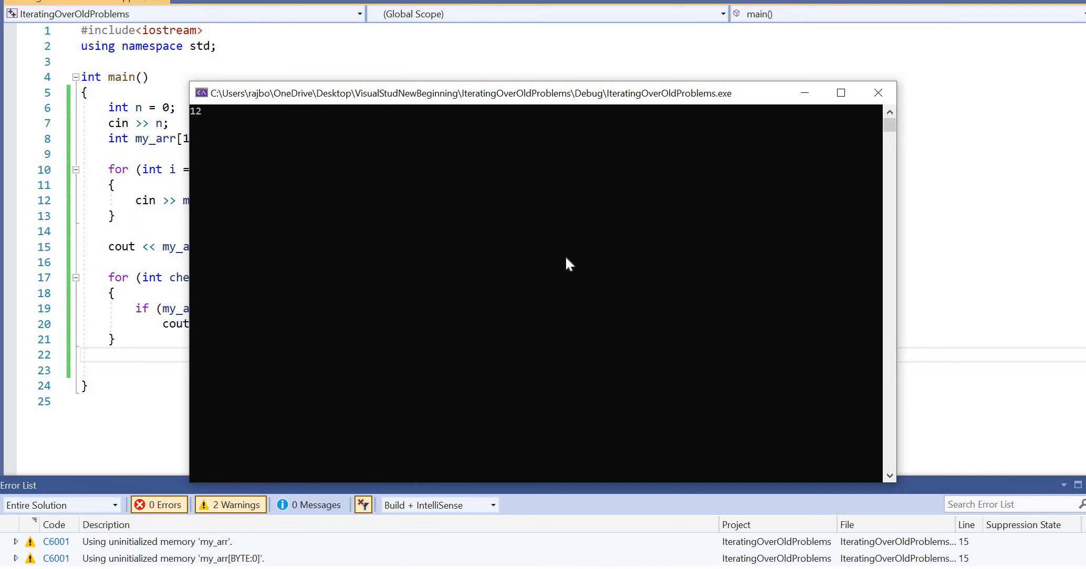
{"action": "type", "text": "1 1 2 2 2 5 6 6 7"}
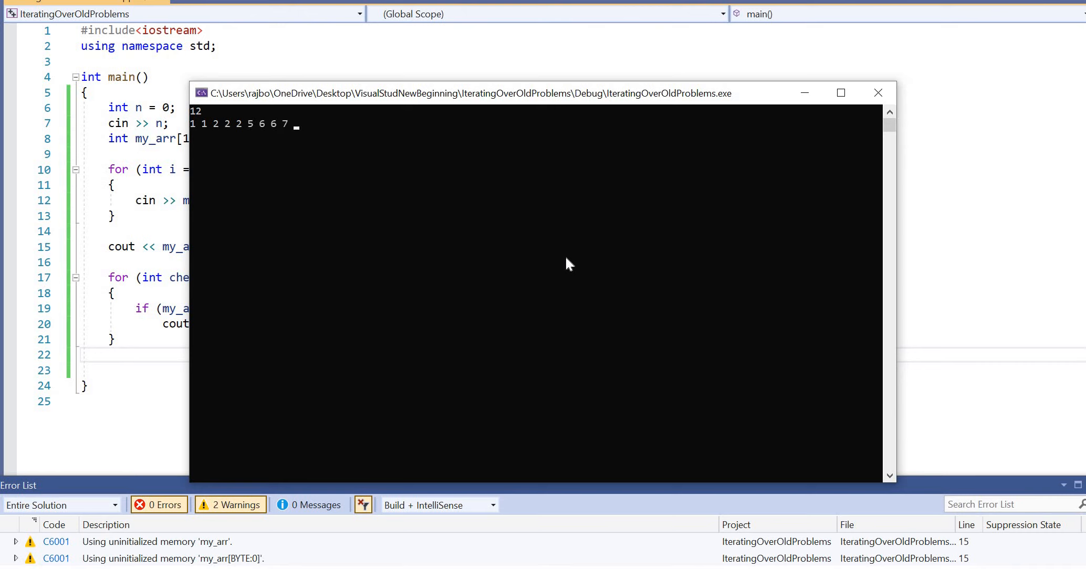
{"action": "type", "text": "8 9 9"}
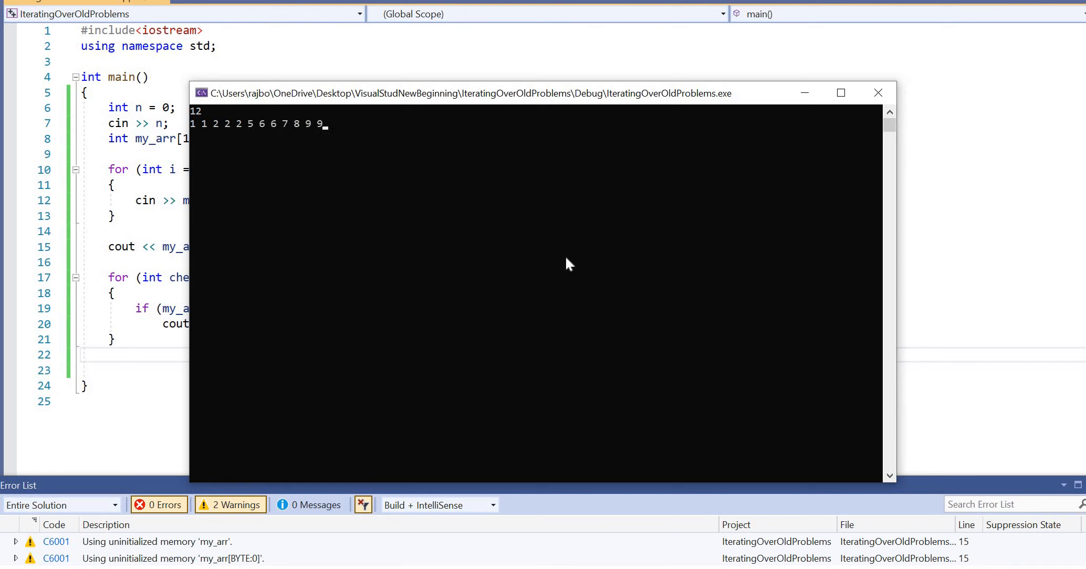